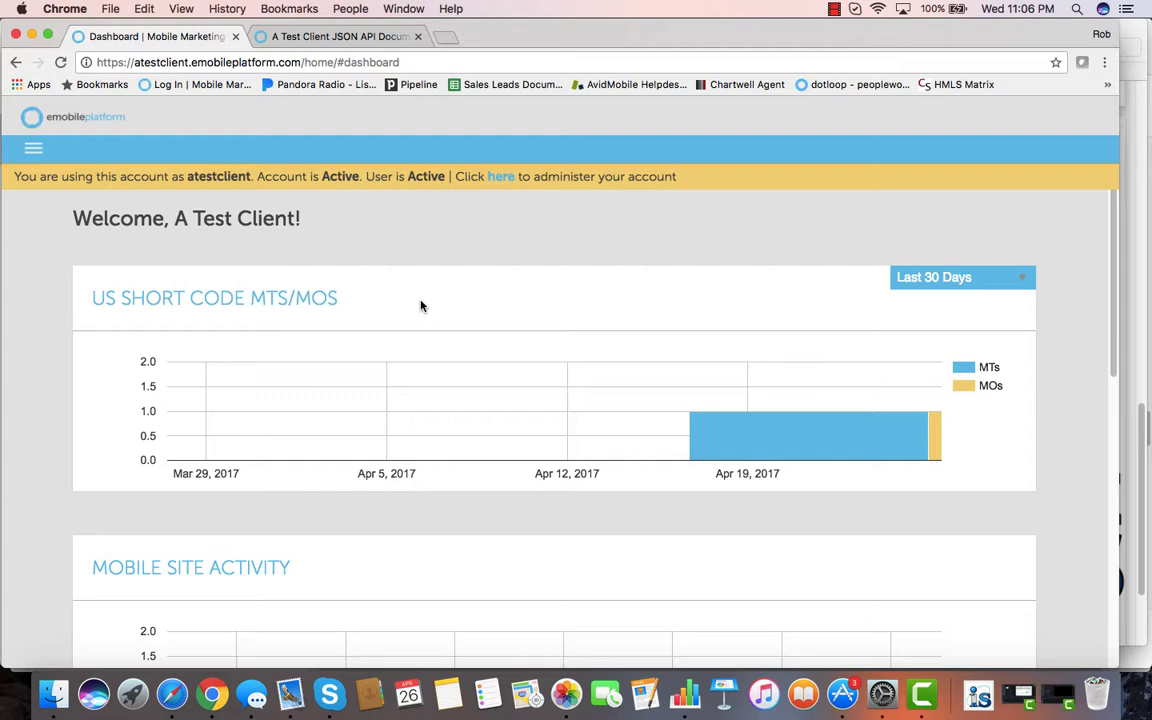
mouse_move(32, 148)
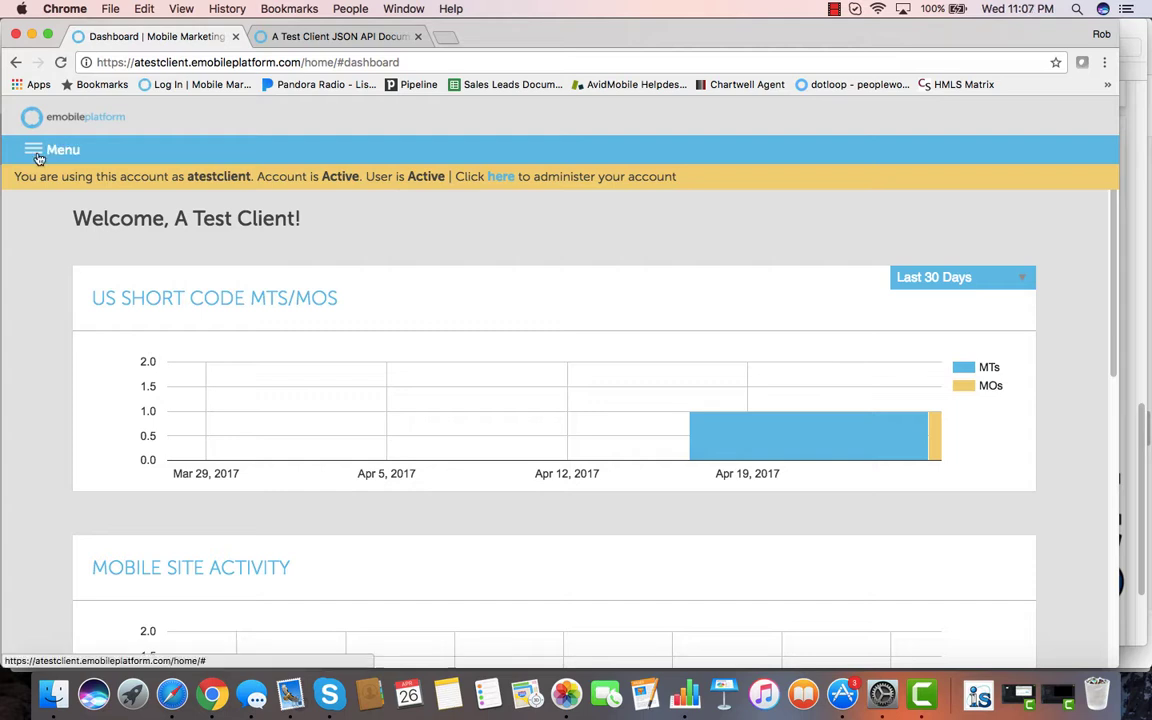
- Navigate from the dashboard through Messaging to the Campaigns page
click(52, 150)
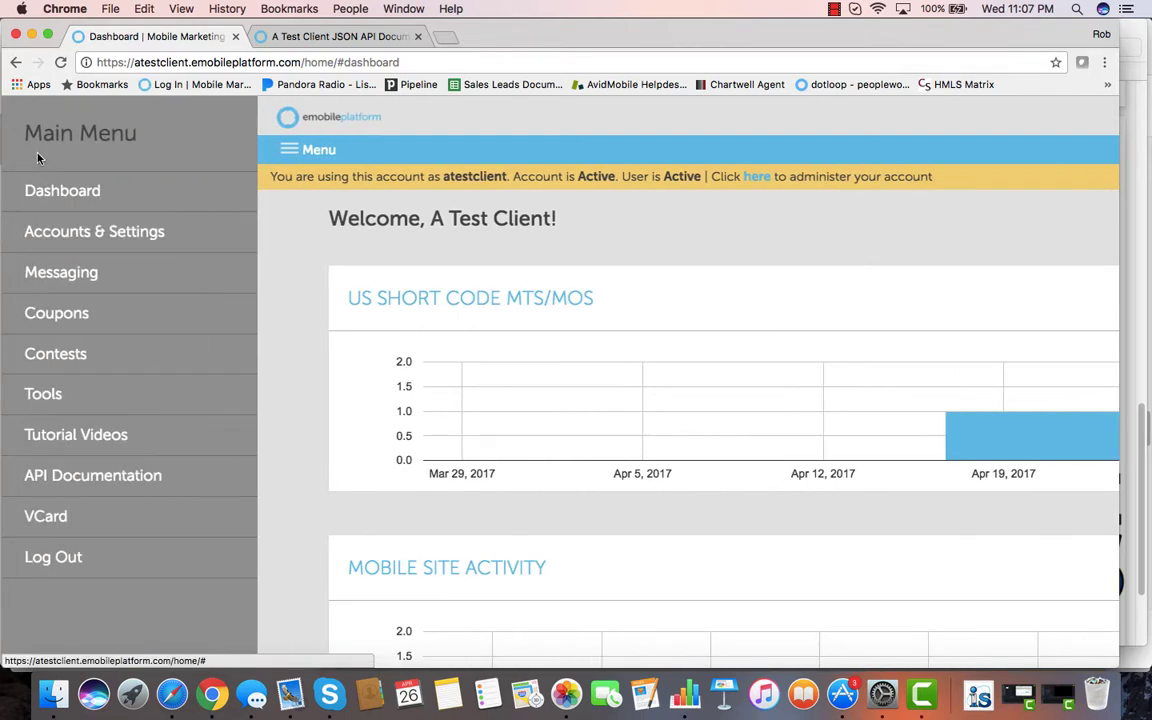
mouse_move(94, 232)
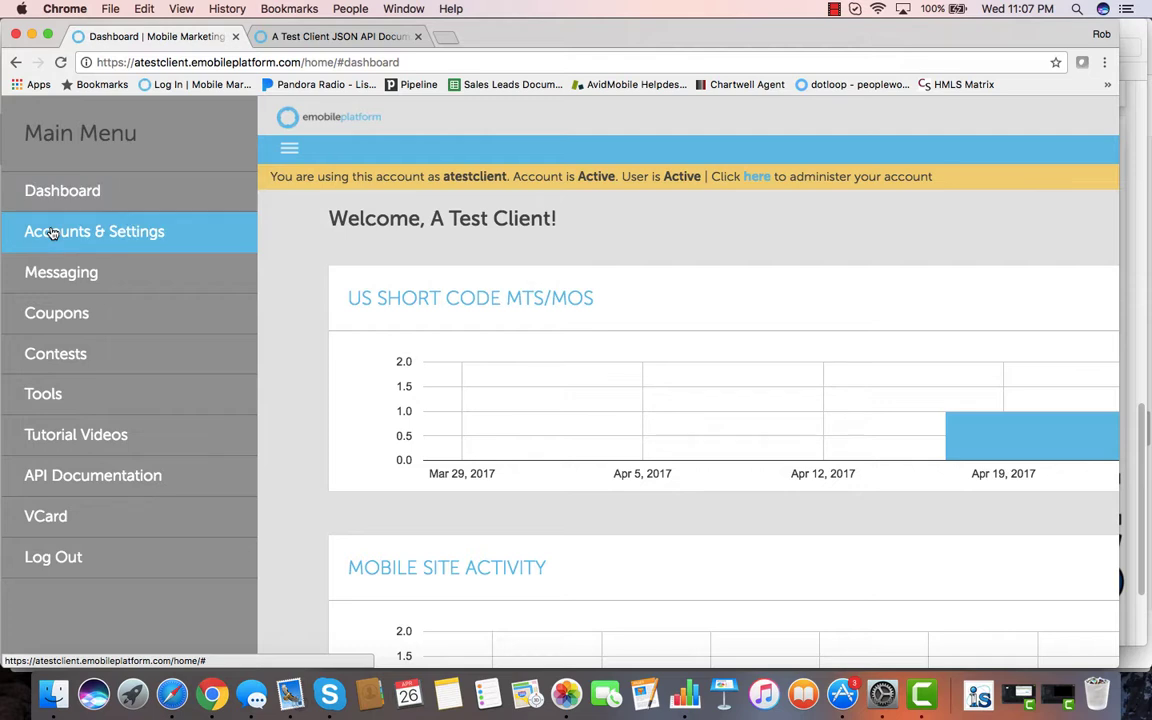
mouse_move(60, 272)
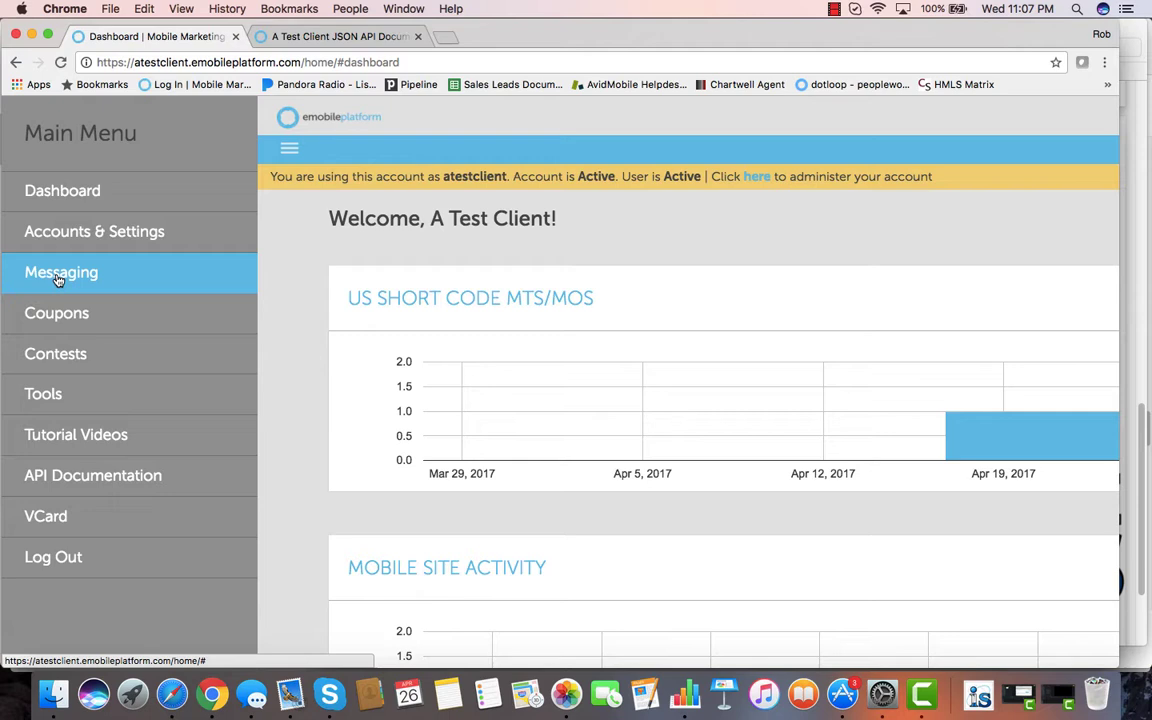
click(60, 272)
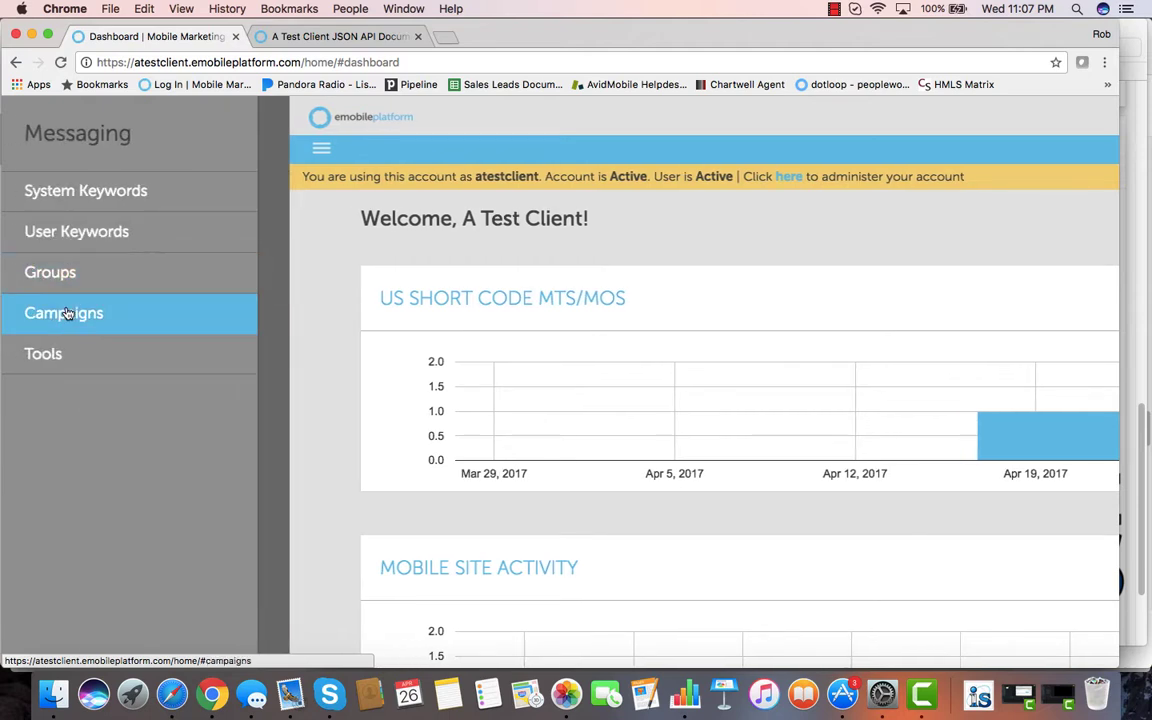
click(64, 312)
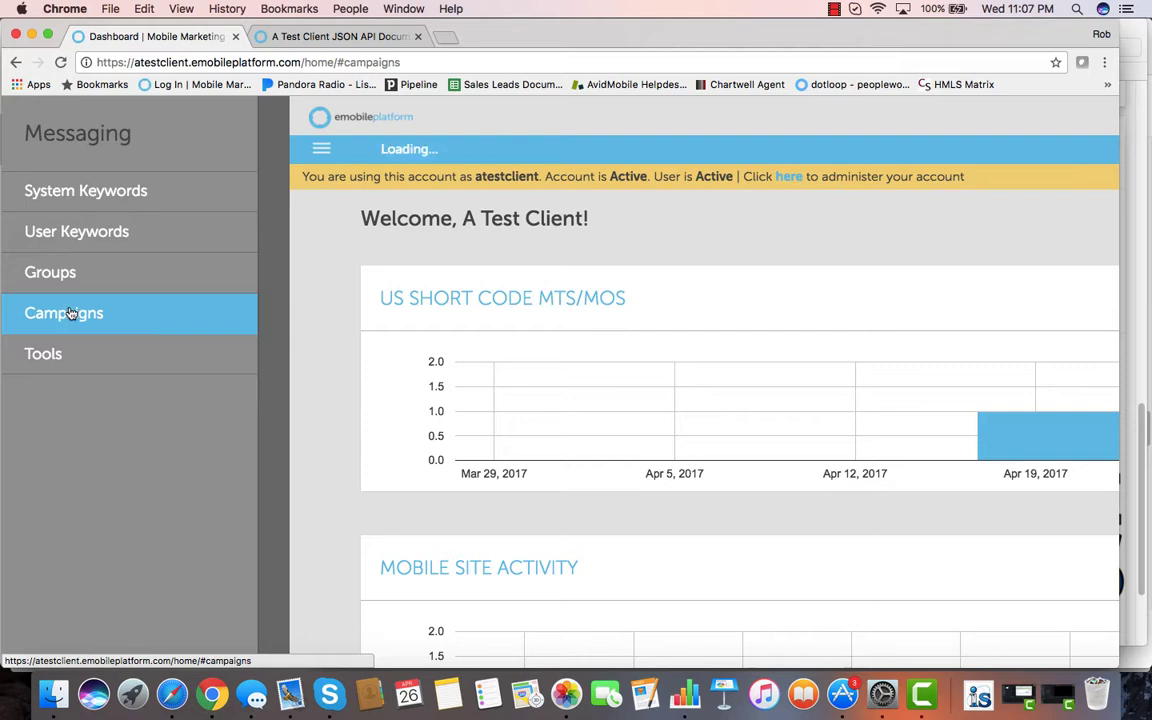
- Save the message 'example' with a coupon link and assign it to group 63975 AVIDM only
click(64, 312)
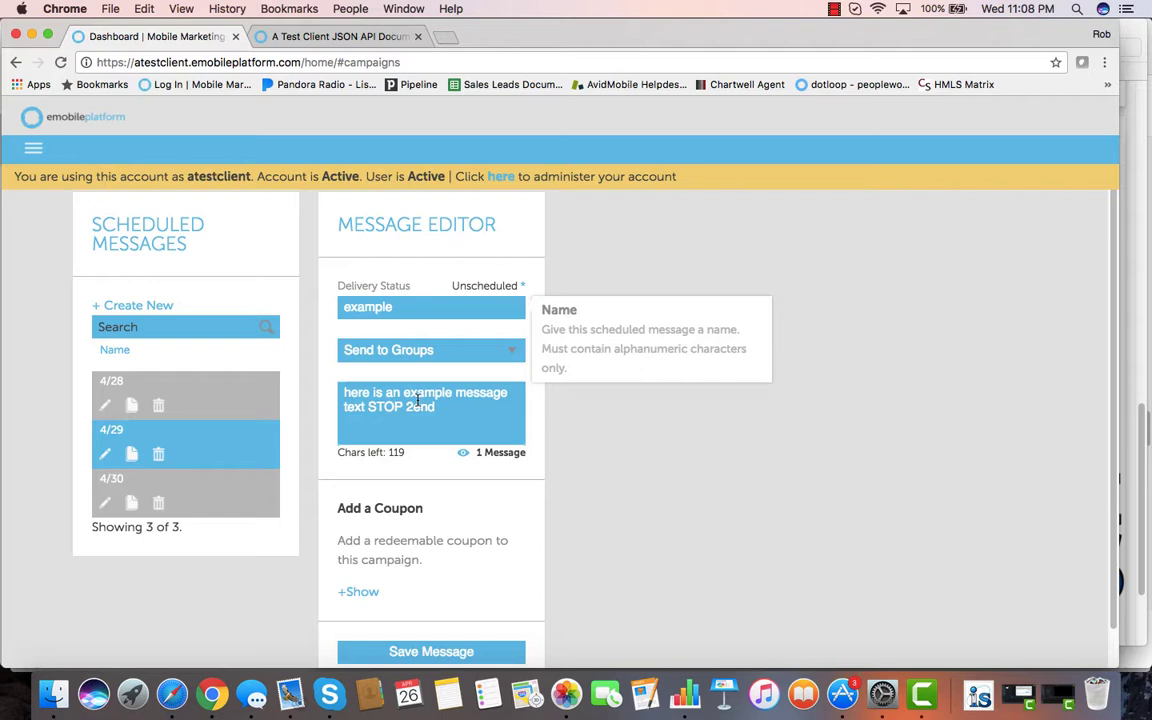
scroll(down, 3)
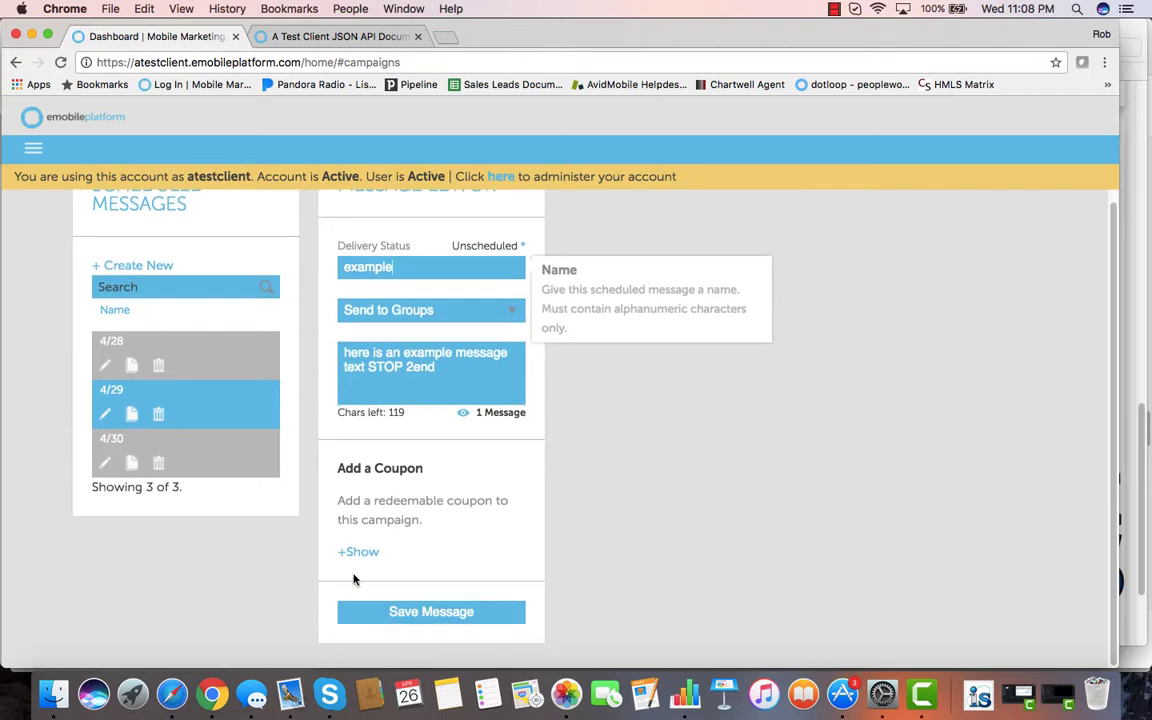
click(358, 552)
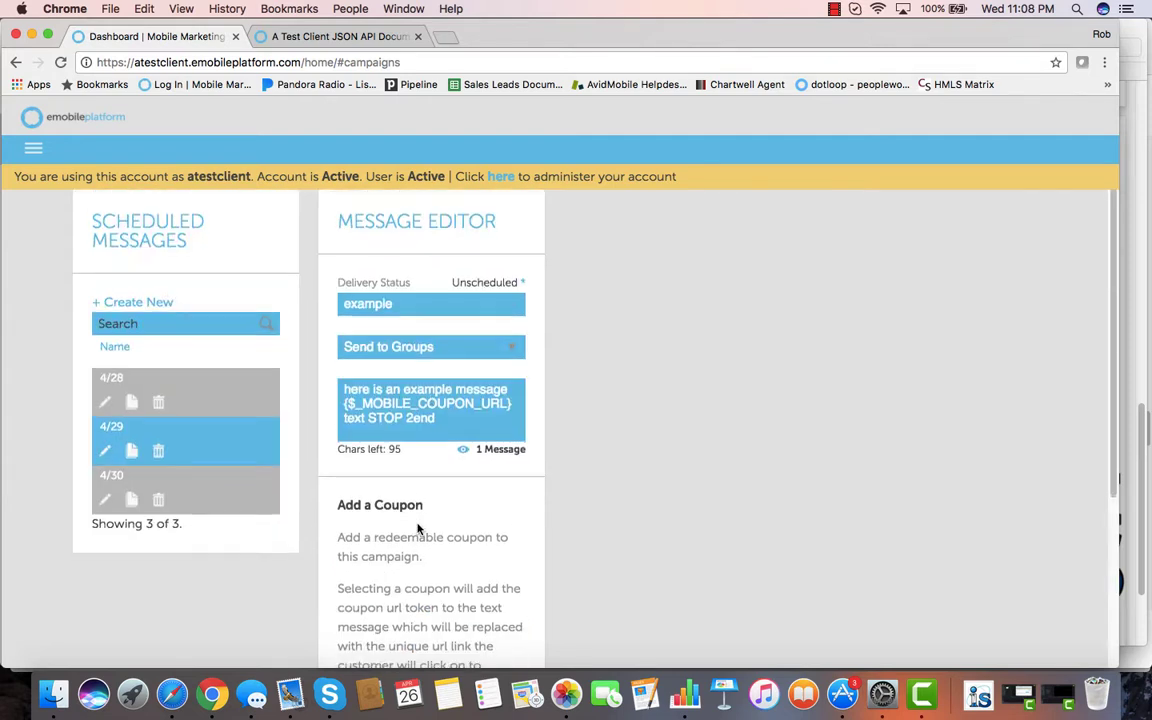
scroll(down, 3)
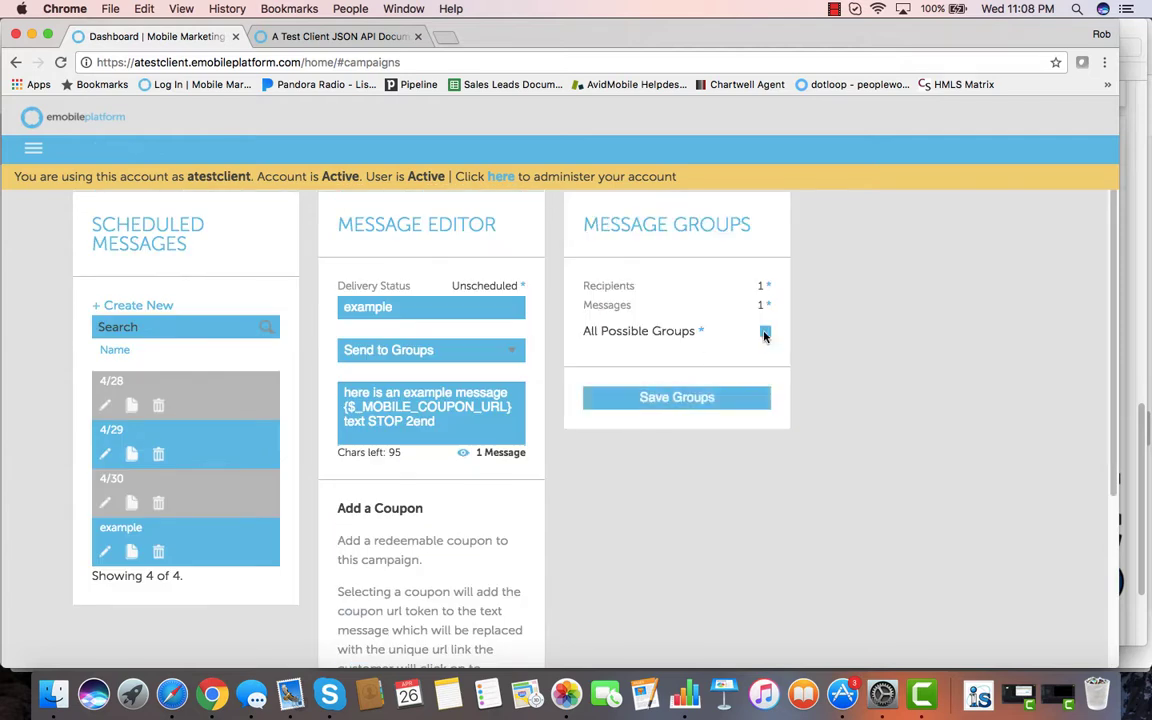
click(764, 332)
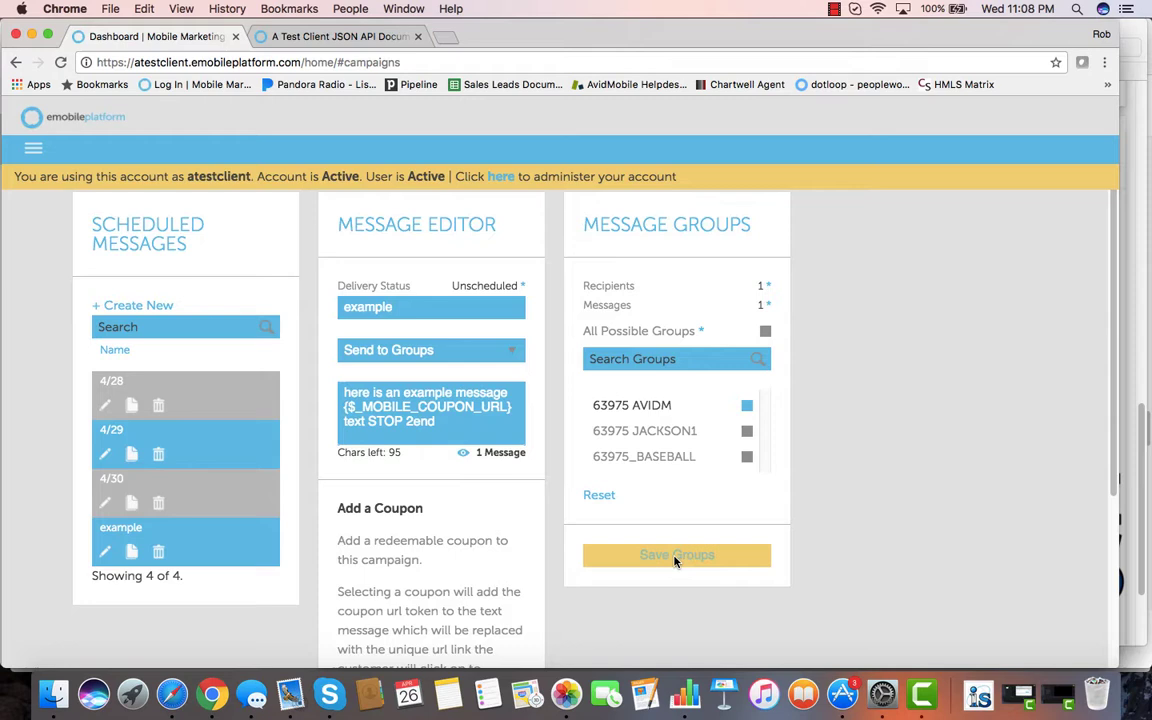
click(676, 556)
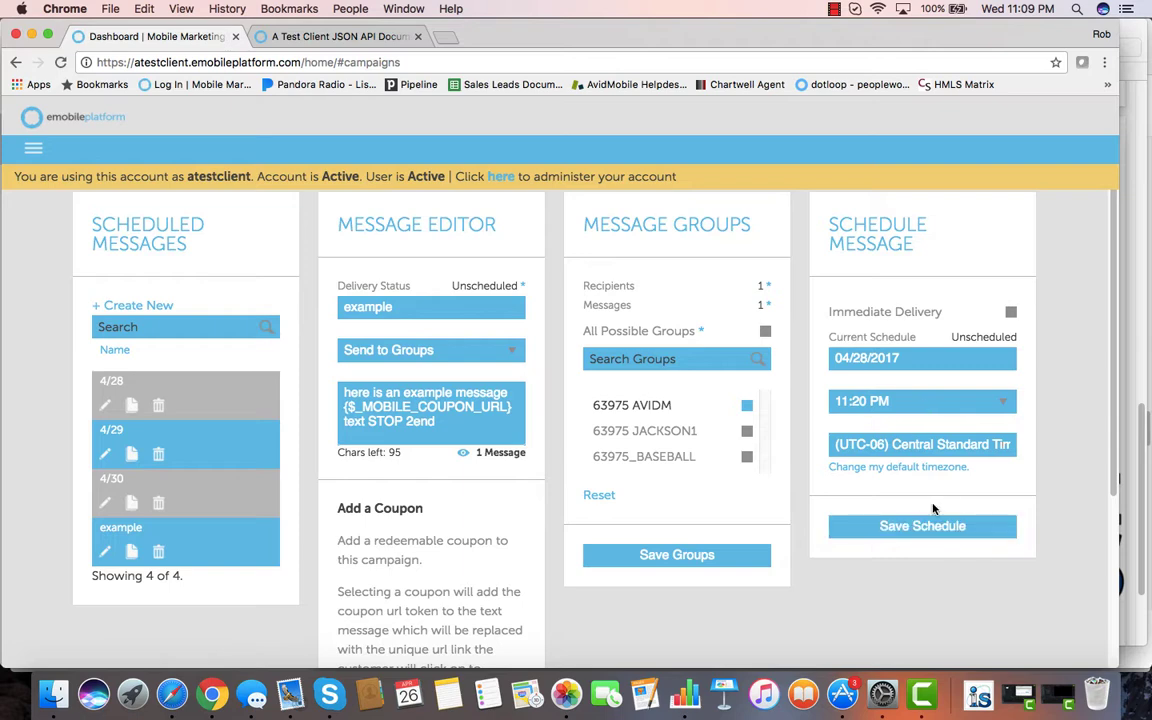
mouse_move(68, 144)
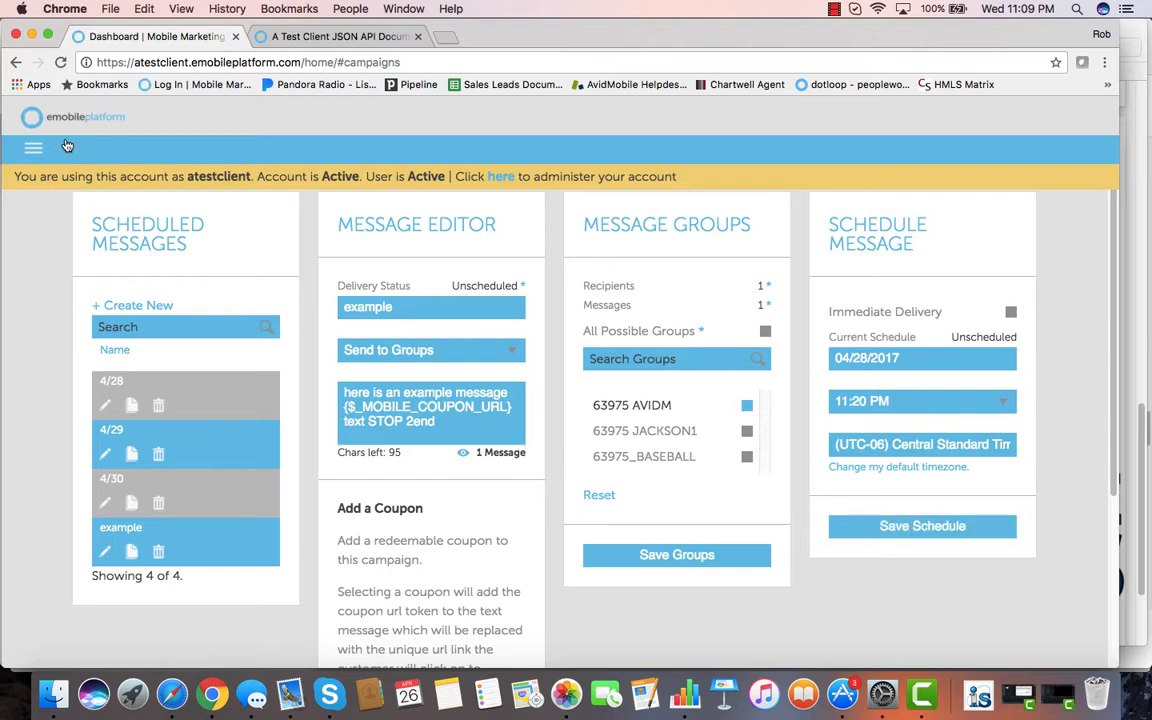
- Navigate via Messaging to the User Keywords page for keyword testing1 on US SC 63975
click(34, 148)
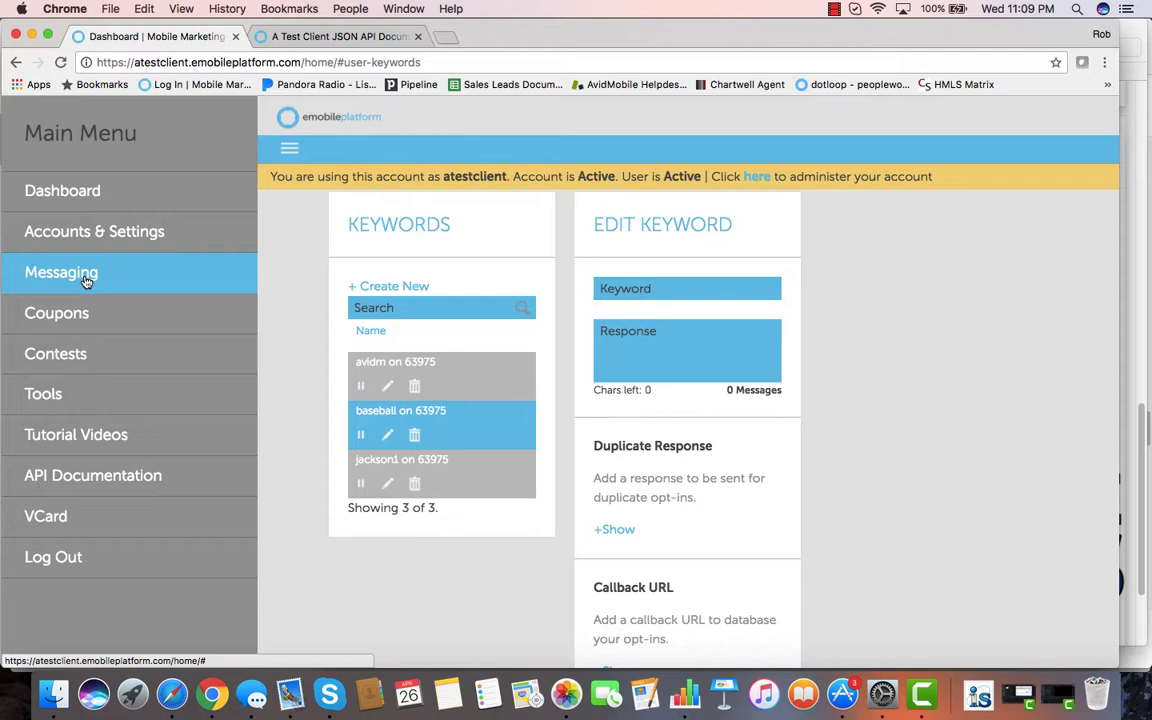
click(60, 272)
text(testing1)
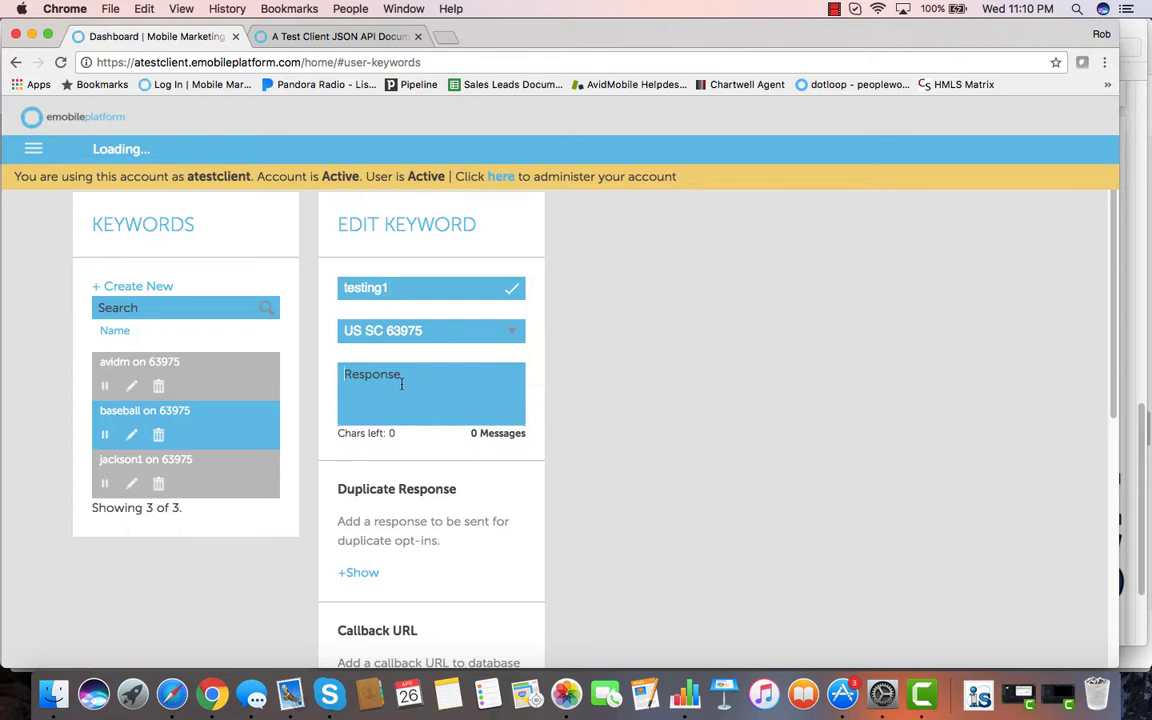
- Enter the response text for keyword testing1 and review its edit panel
text(respon)
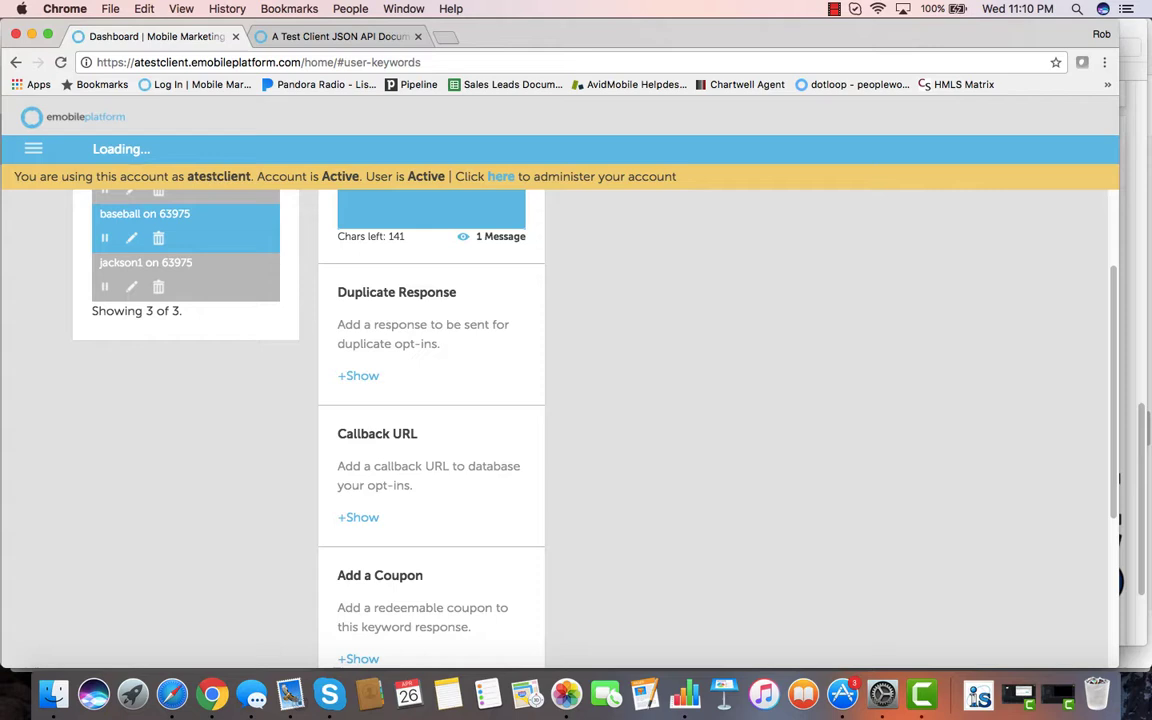
mouse_move(358, 376)
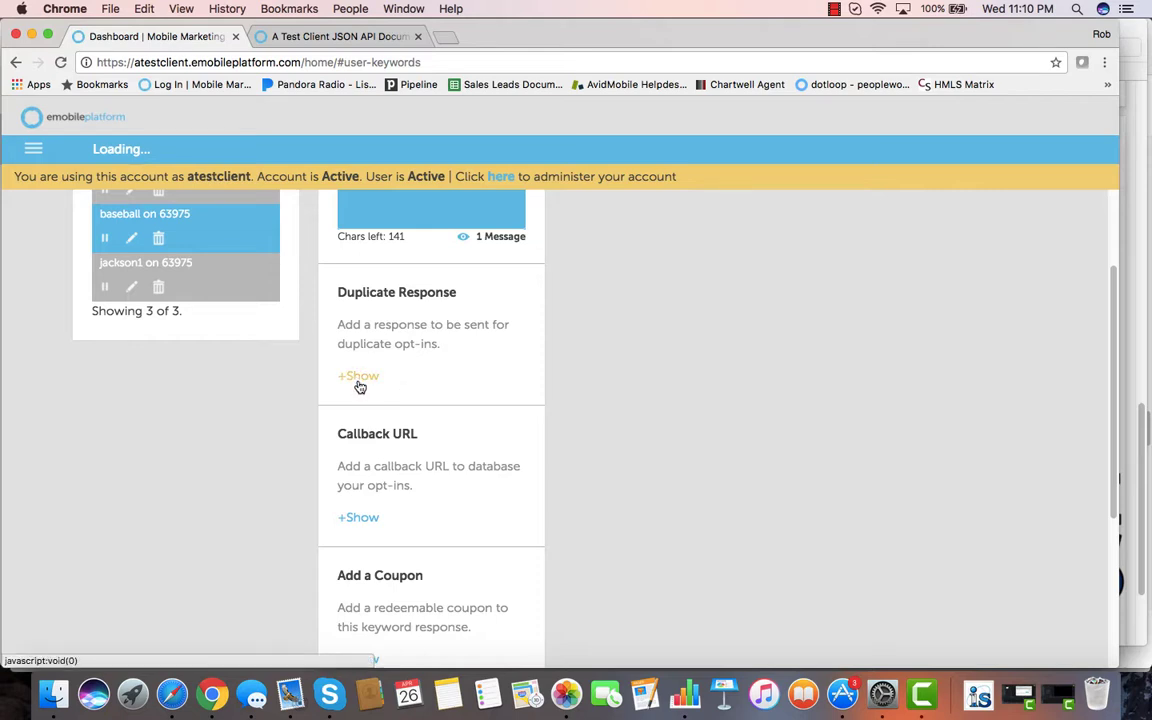
scroll(down, 3)
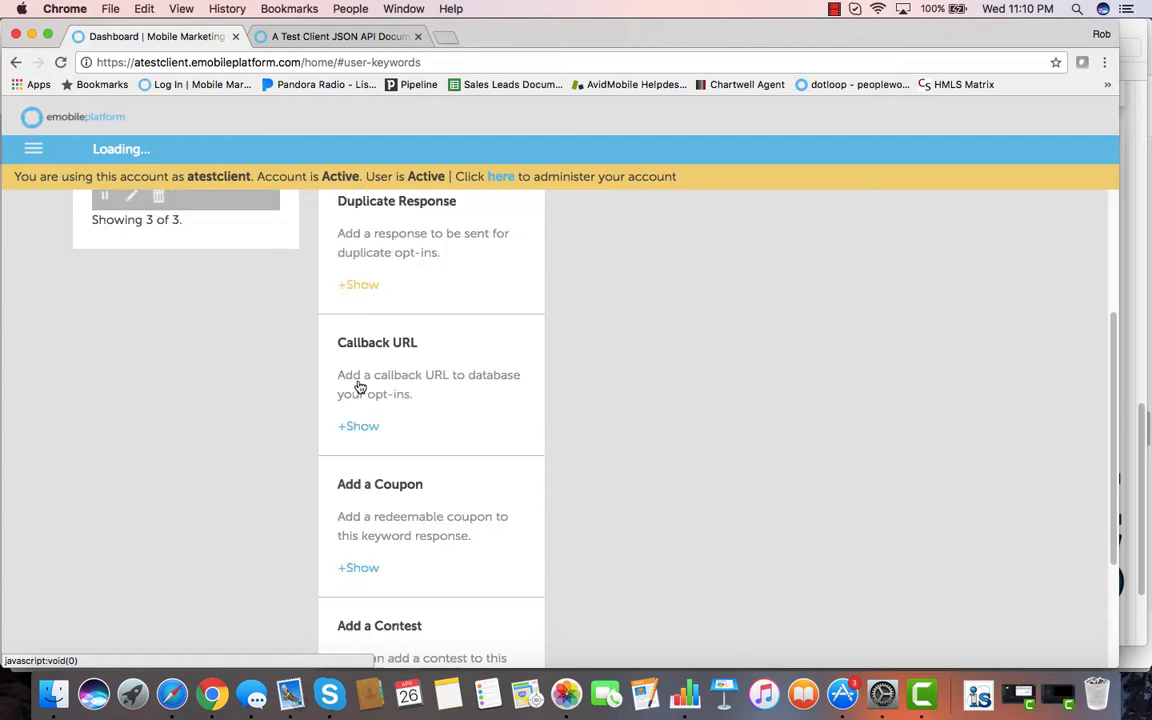
scroll(down, 3)
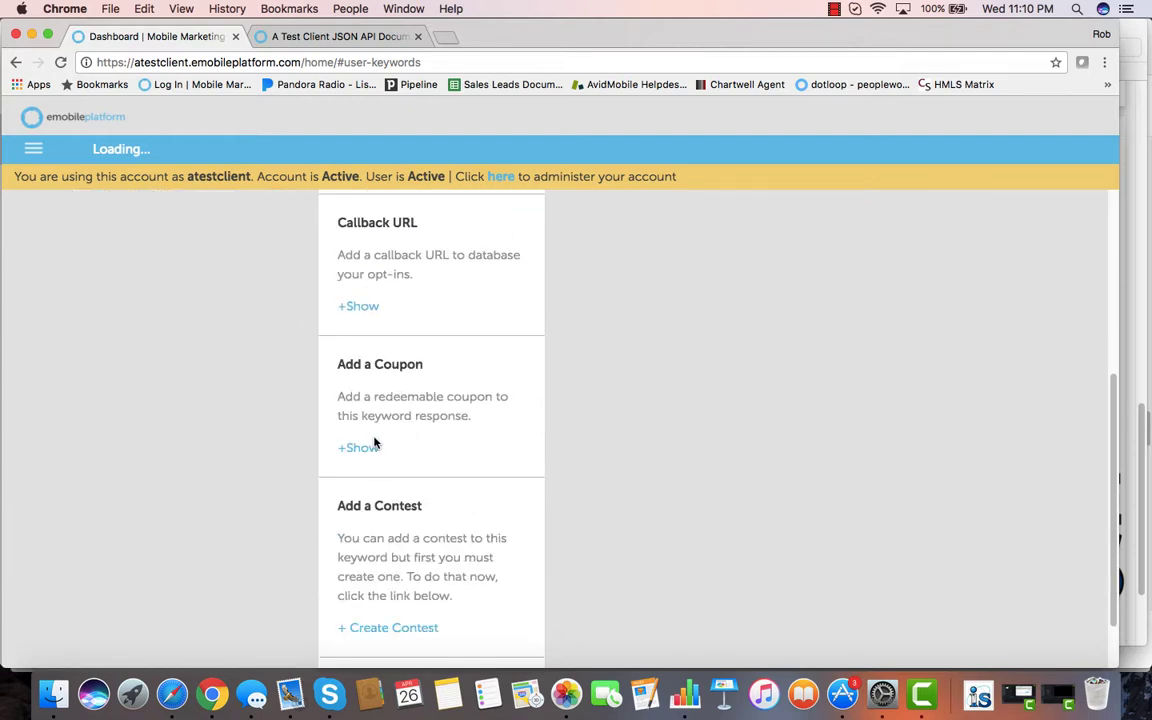
scroll(down, 3)
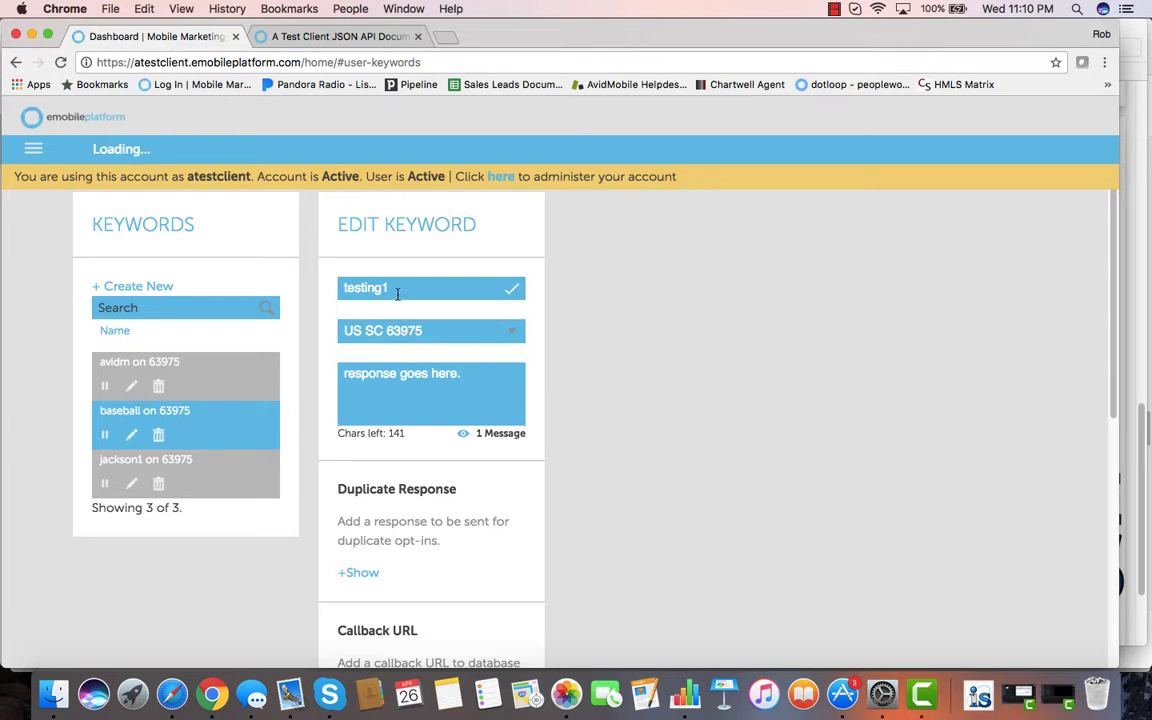
mouse_move(378, 412)
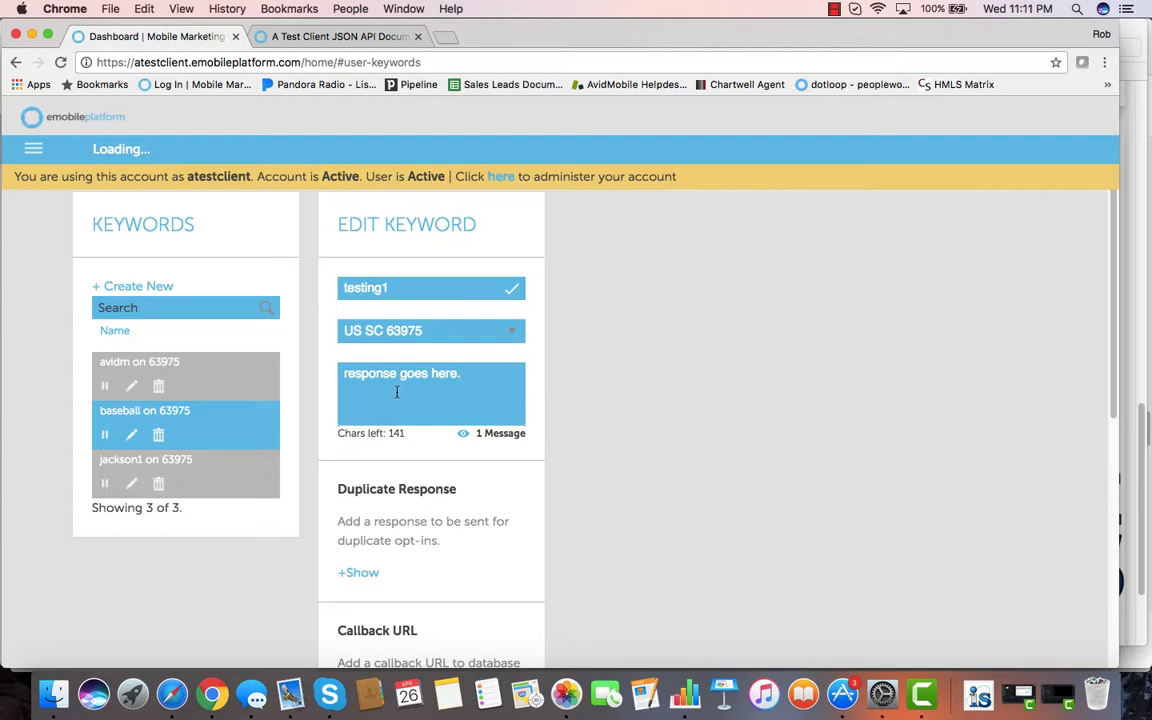
mouse_move(444, 386)
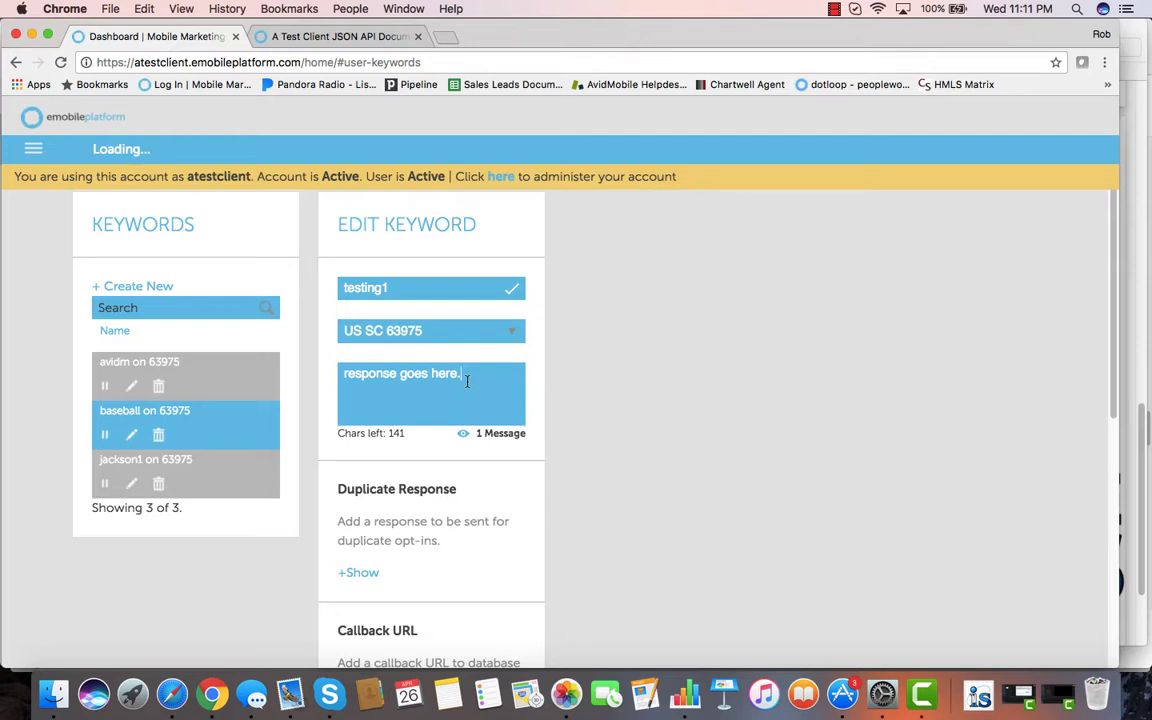
mouse_move(470, 328)
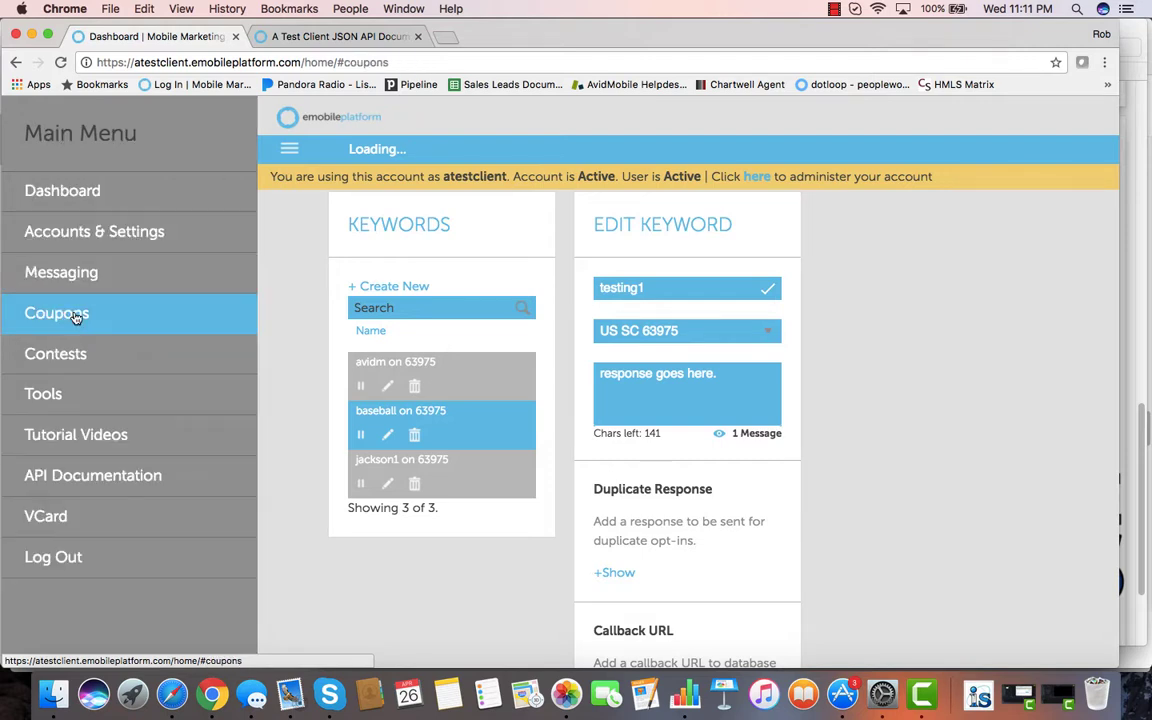
- Open the Pizza Hut coupon for editing and check its header text appearance setting
click(56, 312)
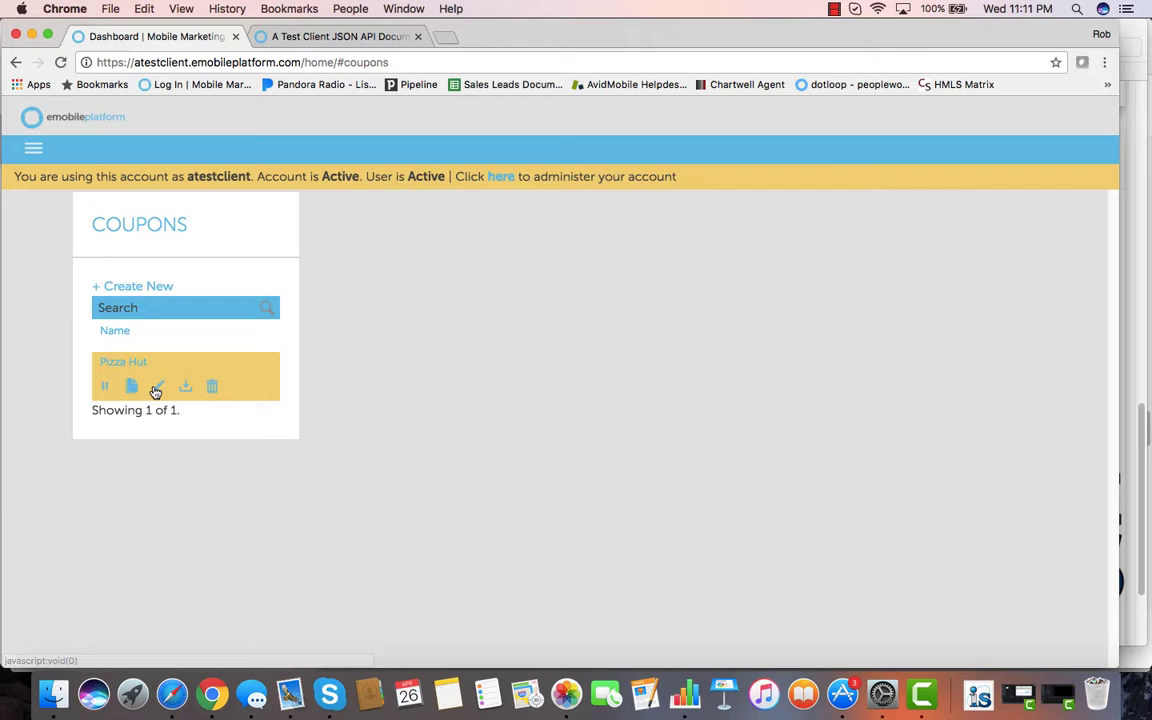
click(158, 386)
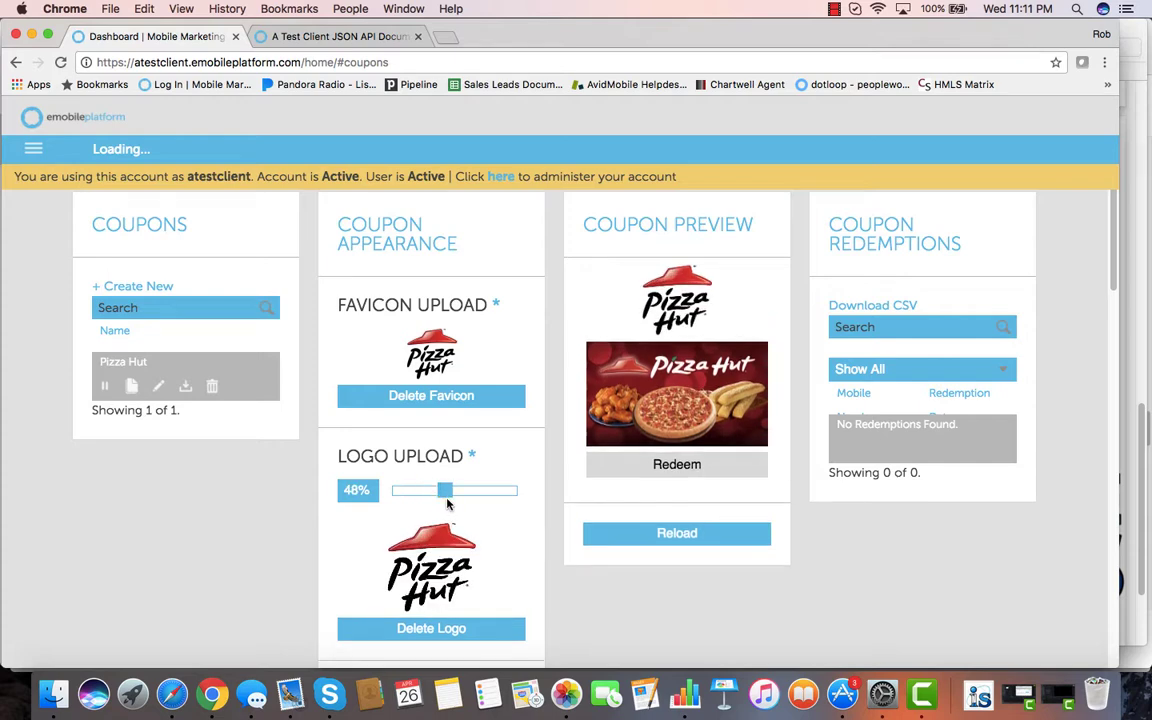
scroll(down, 3)
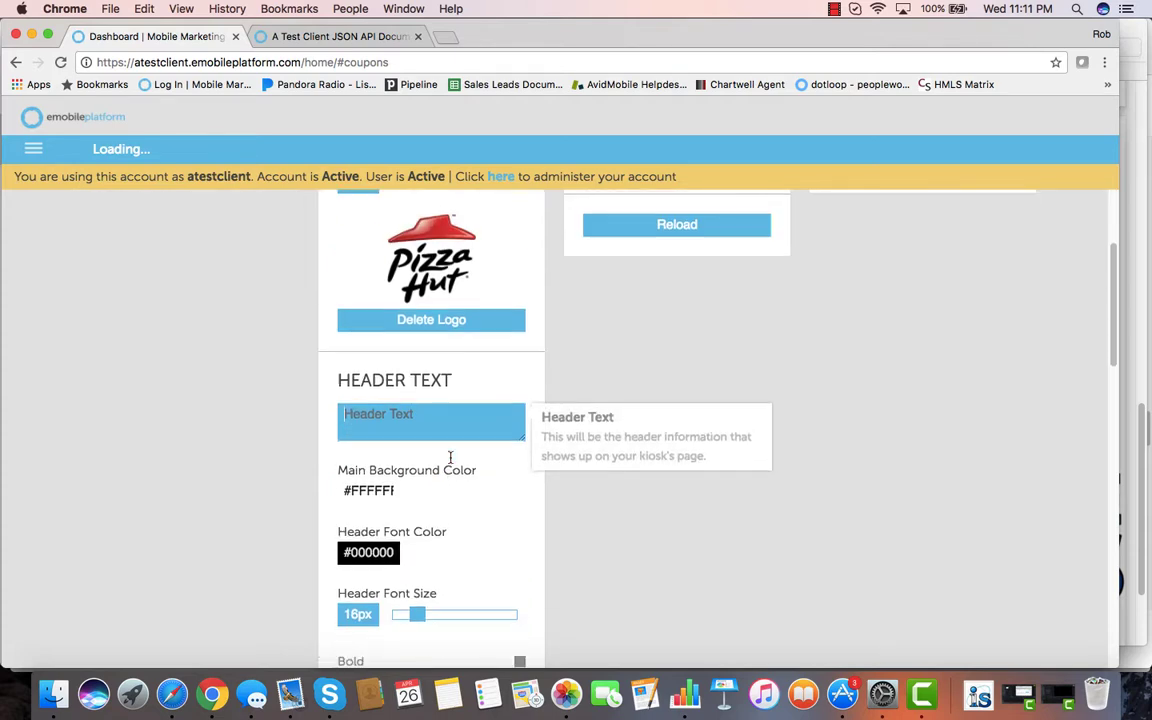
click(368, 552)
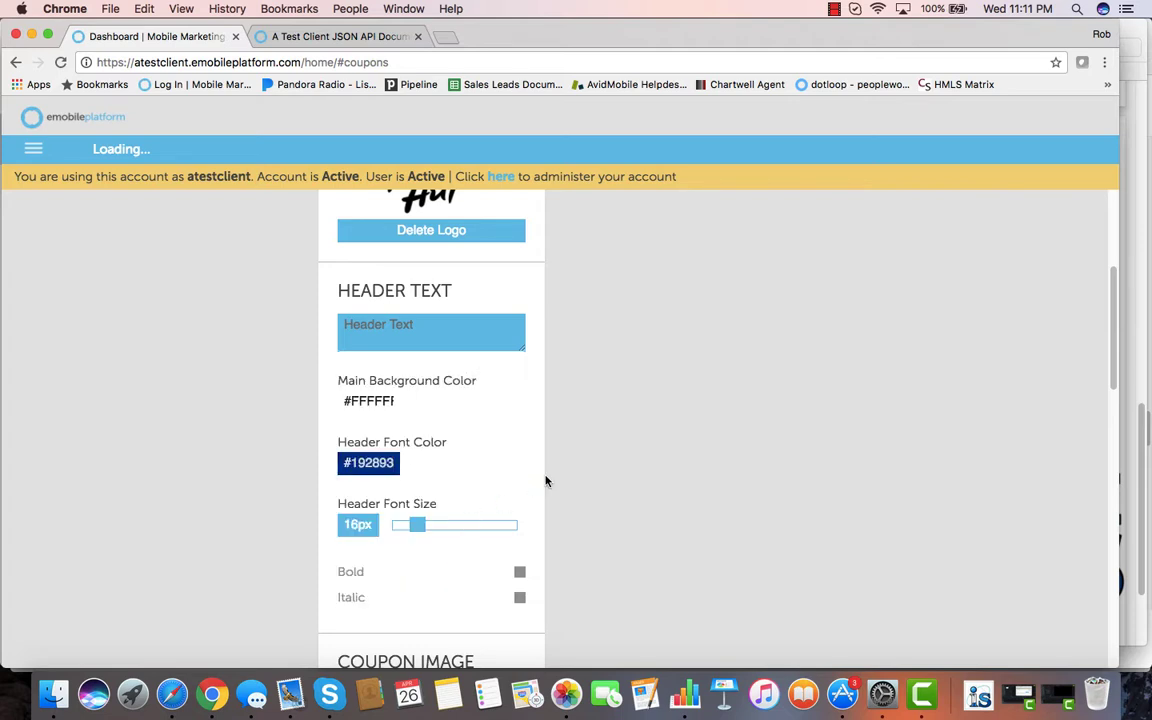
- Review the Pizza Hut coupon preview and its Redeem action and redemptions
scroll(down, 3)
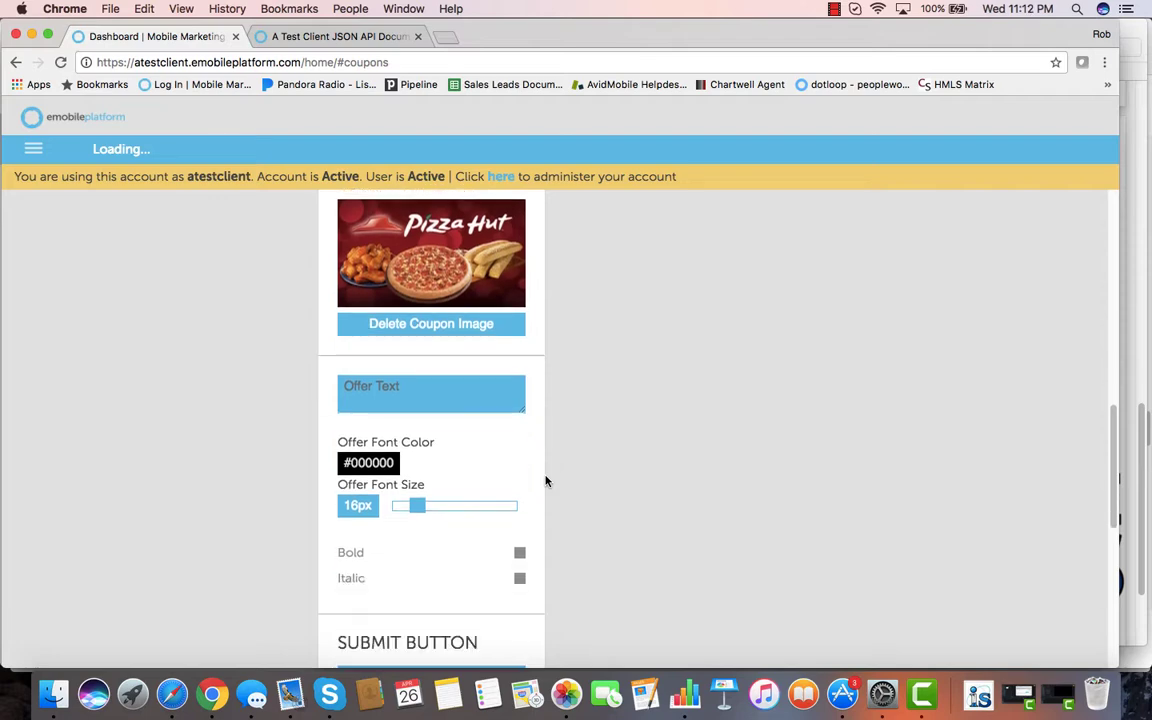
scroll(down, 3)
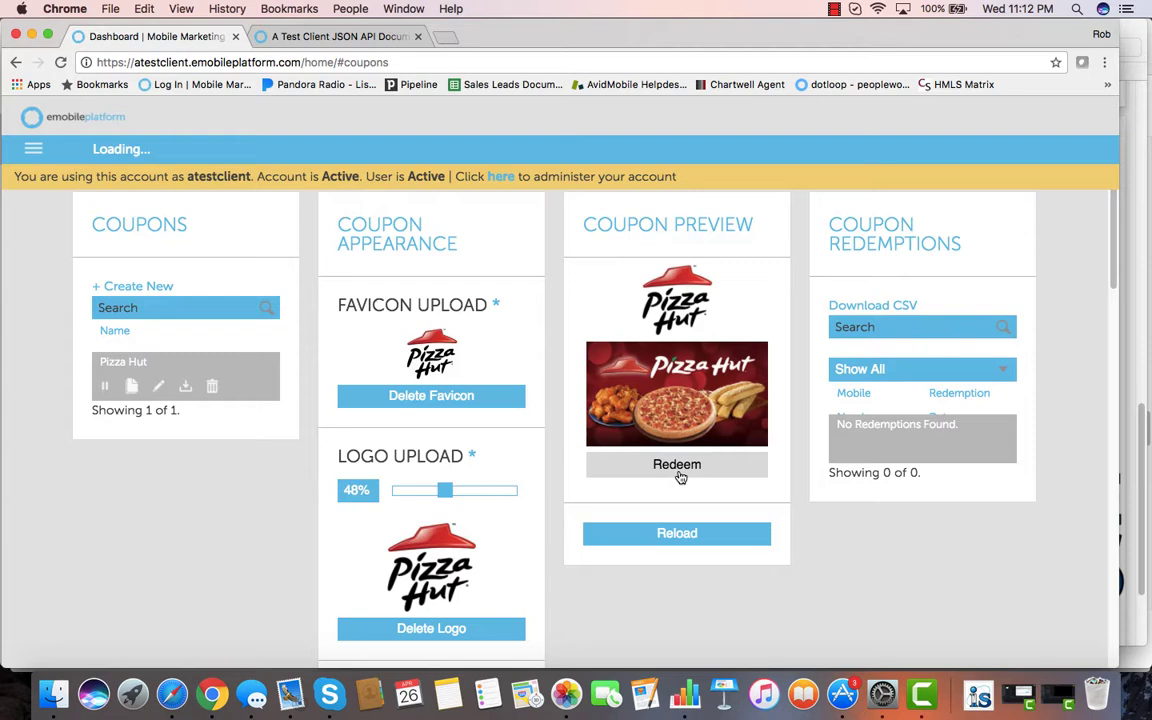
click(32, 148)
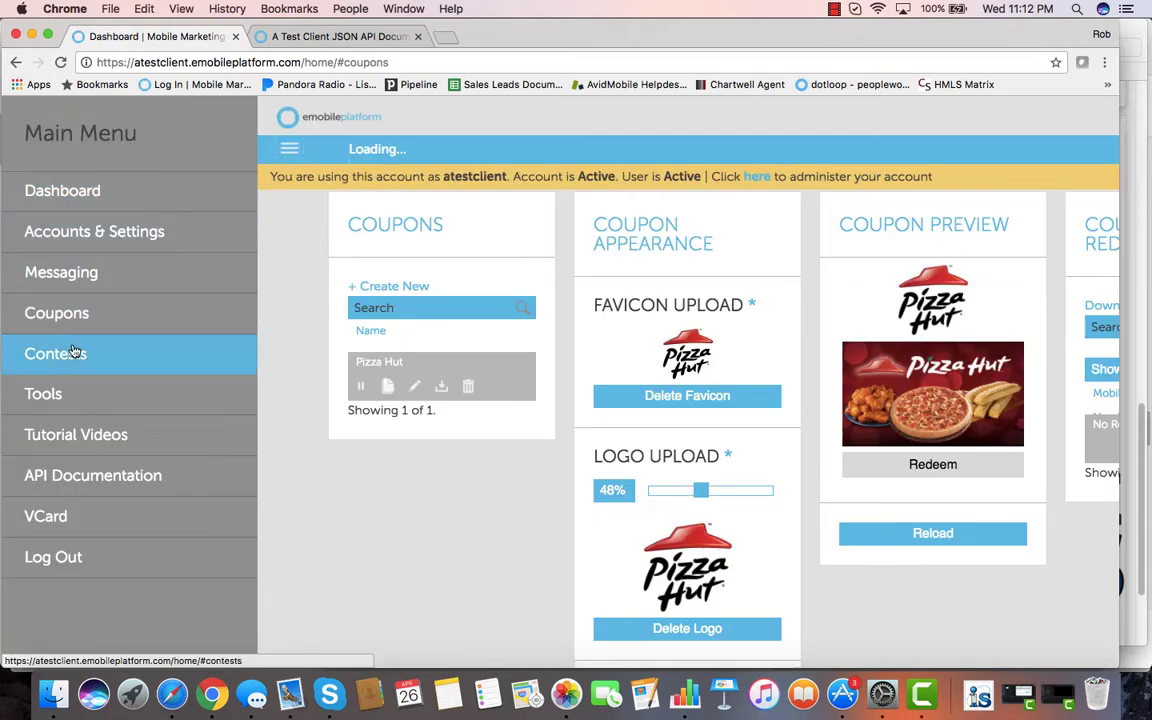
- Start a new kiosk in the Tools Kiosk Creator with details, appearance and preview panels
click(44, 392)
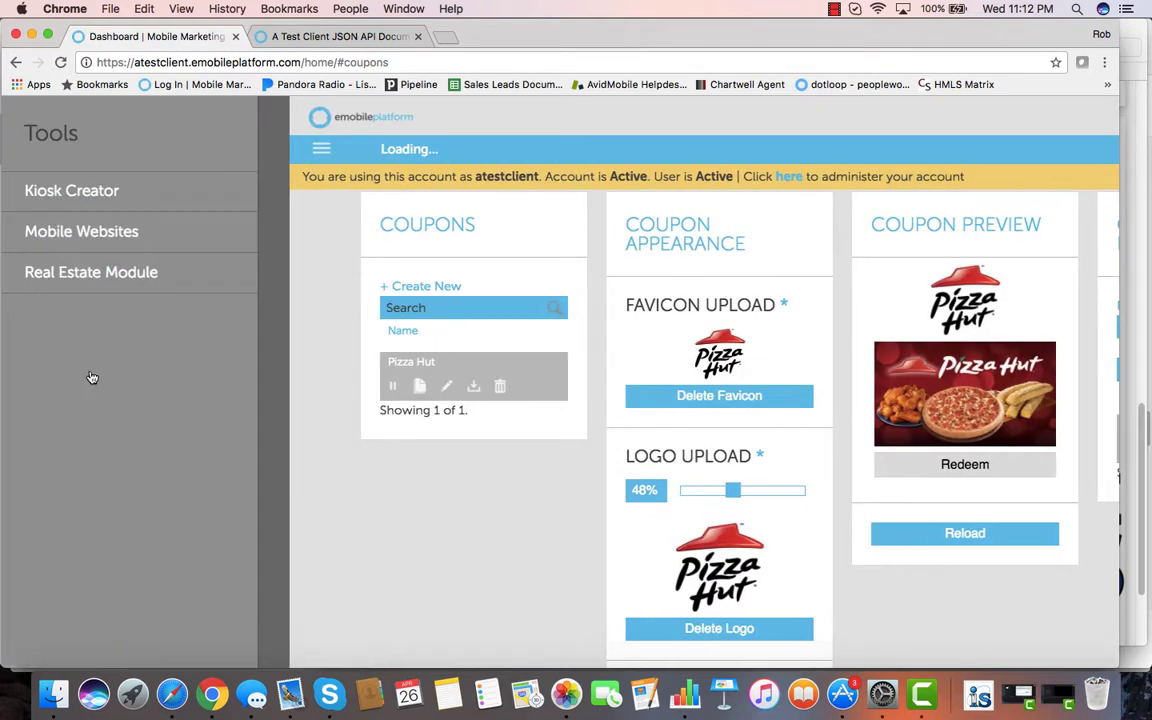
click(72, 190)
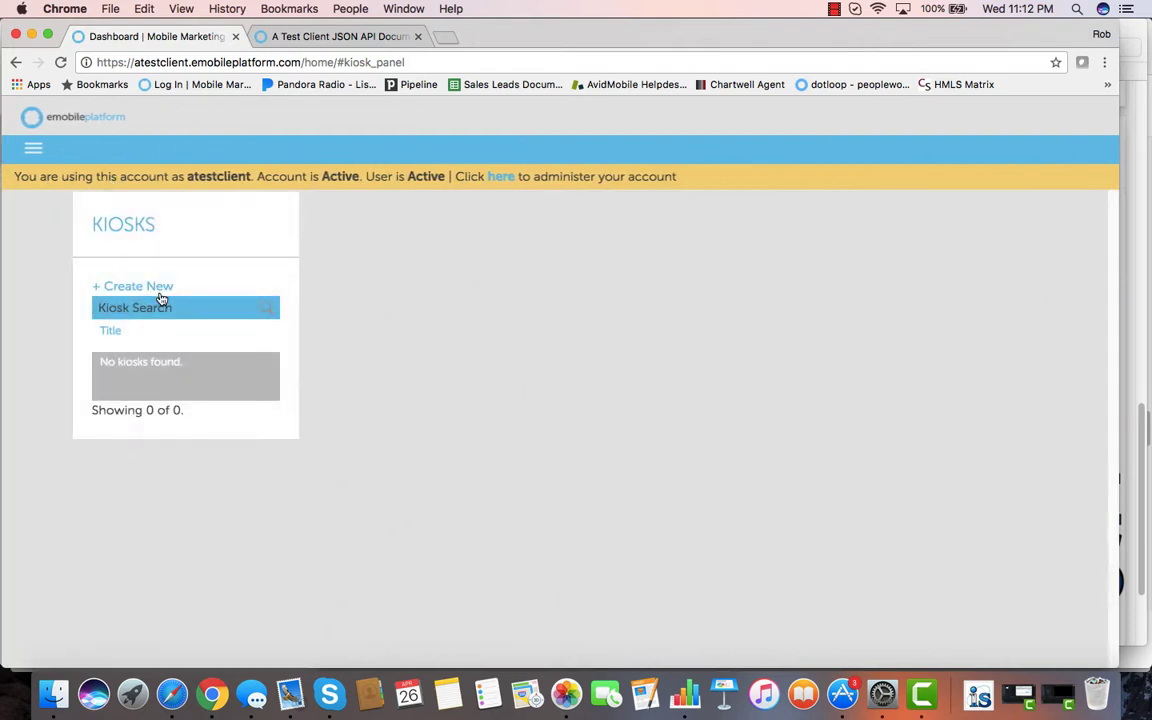
click(132, 286)
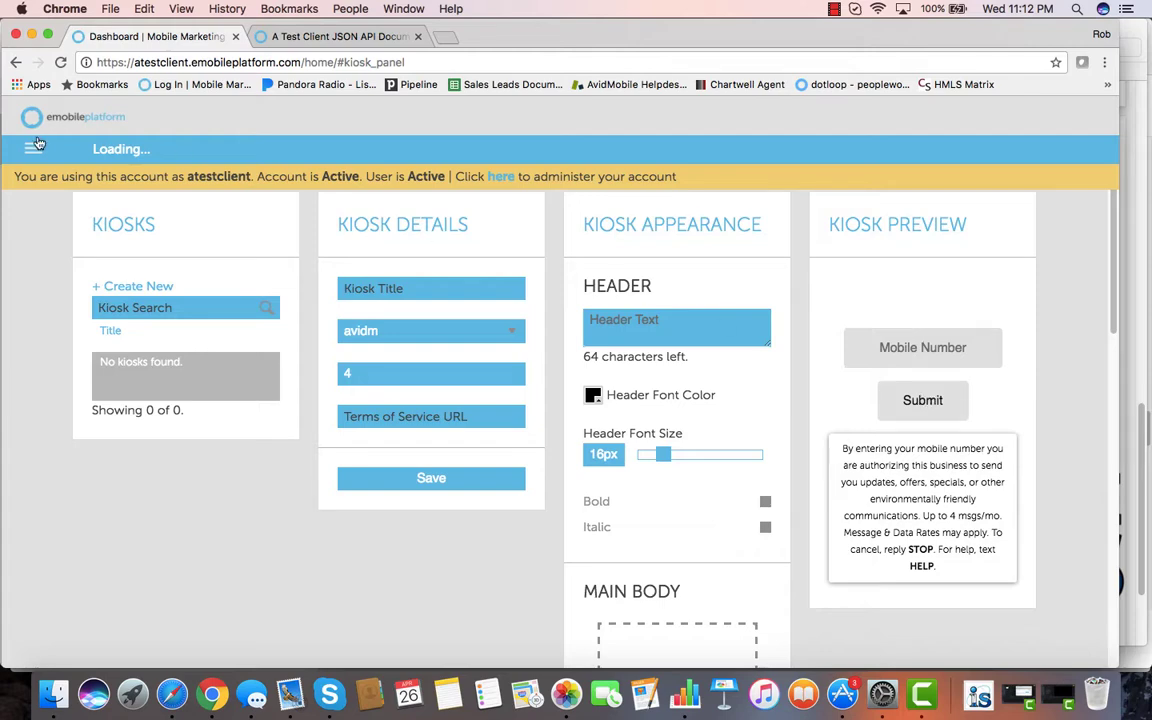
click(32, 148)
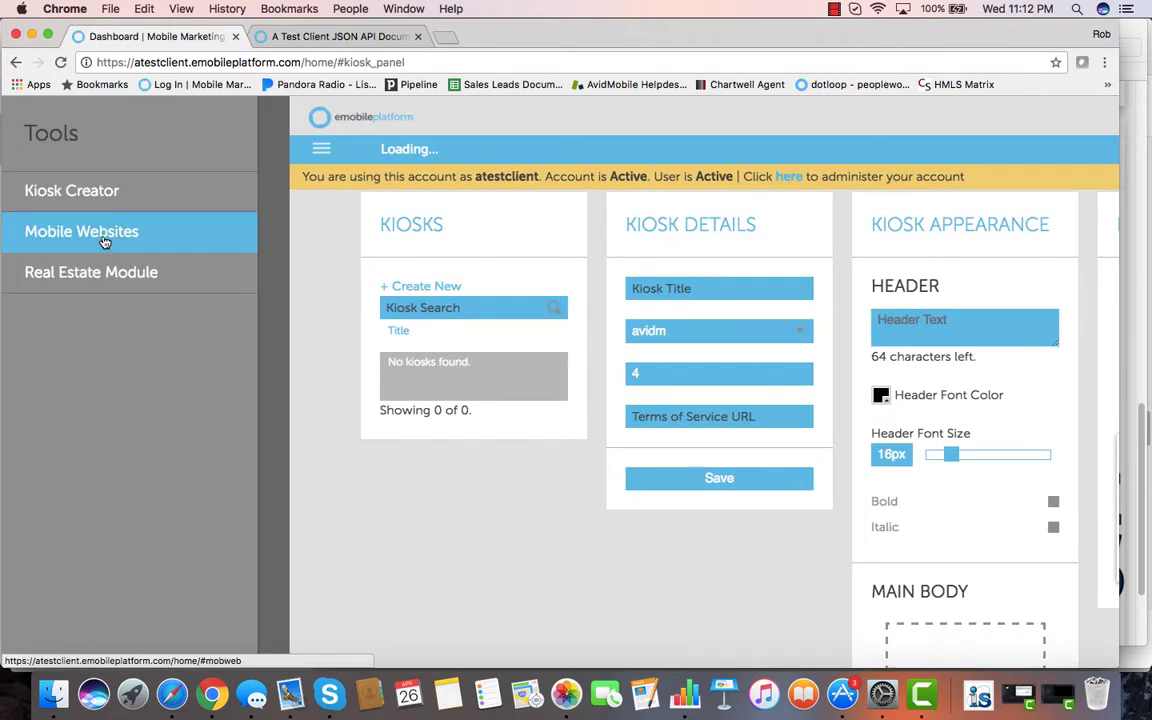
- Open the Mobile Websites section and the editor for the Example Site homepage
click(82, 232)
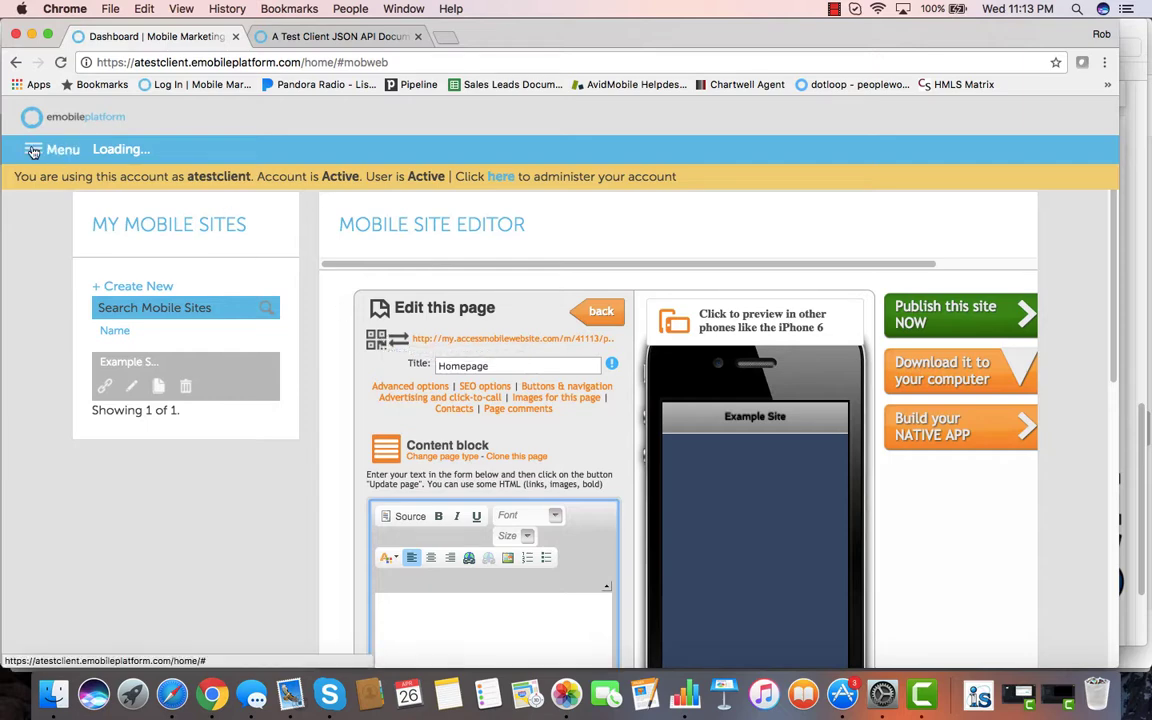
click(52, 148)
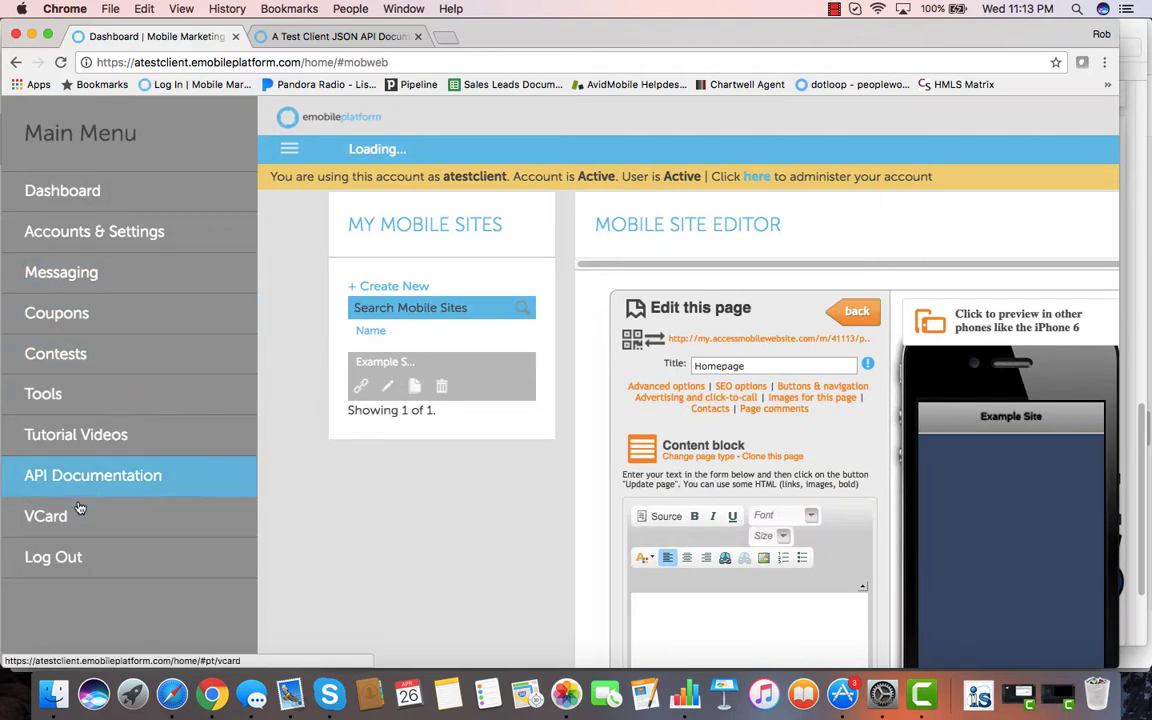
- Review the send-single-message API documentation, then return to the dashboard's tutorial videos
click(92, 476)
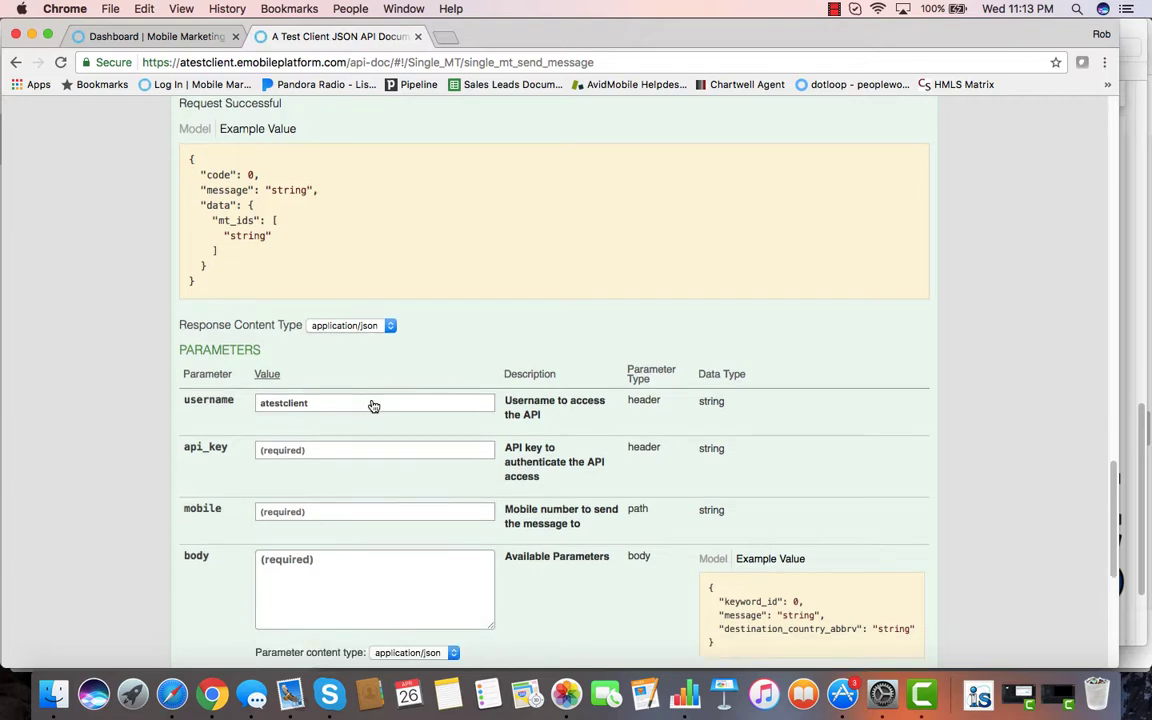
scroll(down, 3)
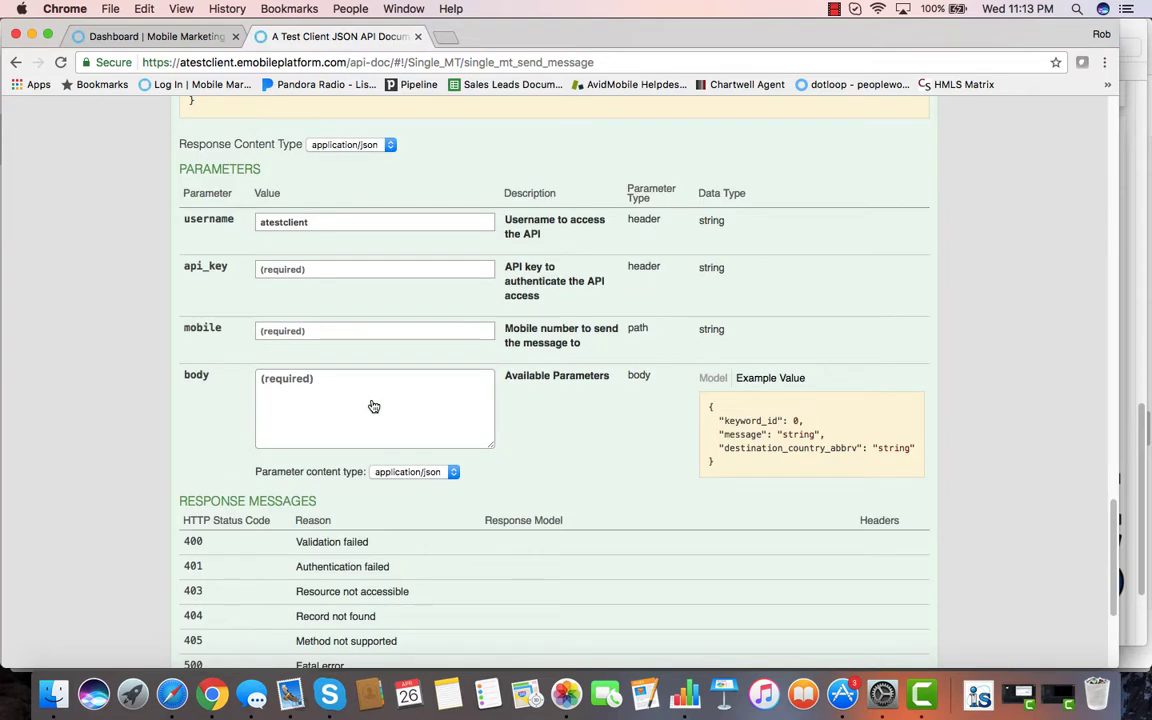
click(156, 36)
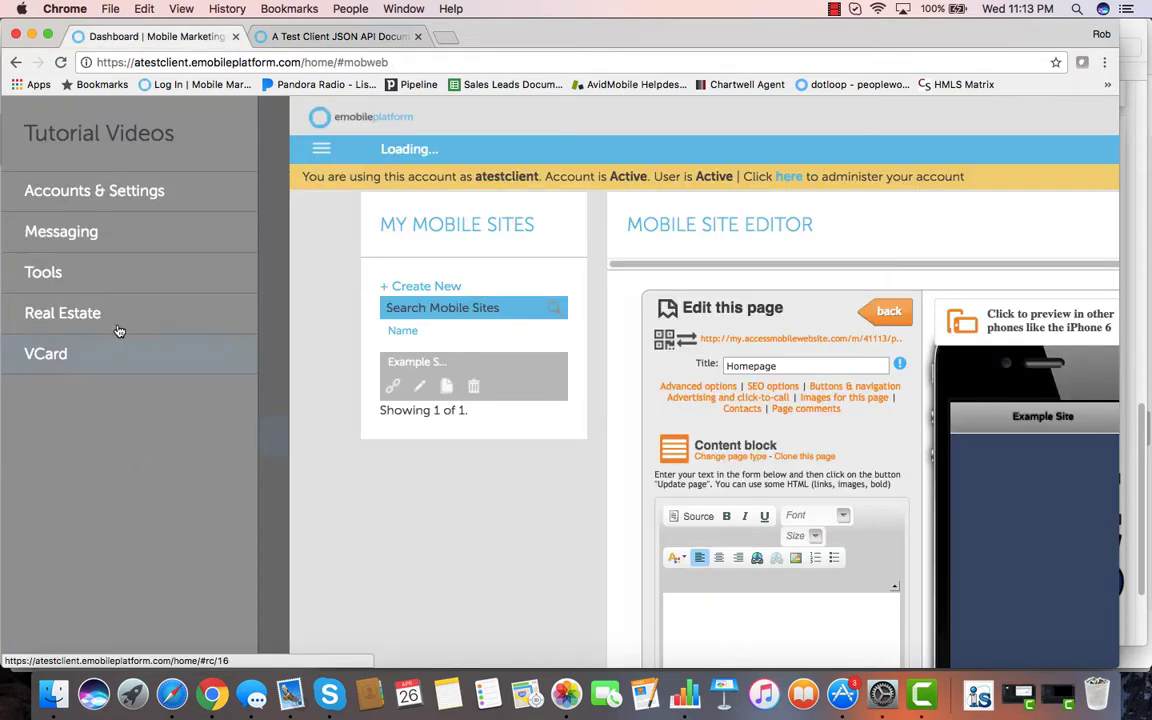